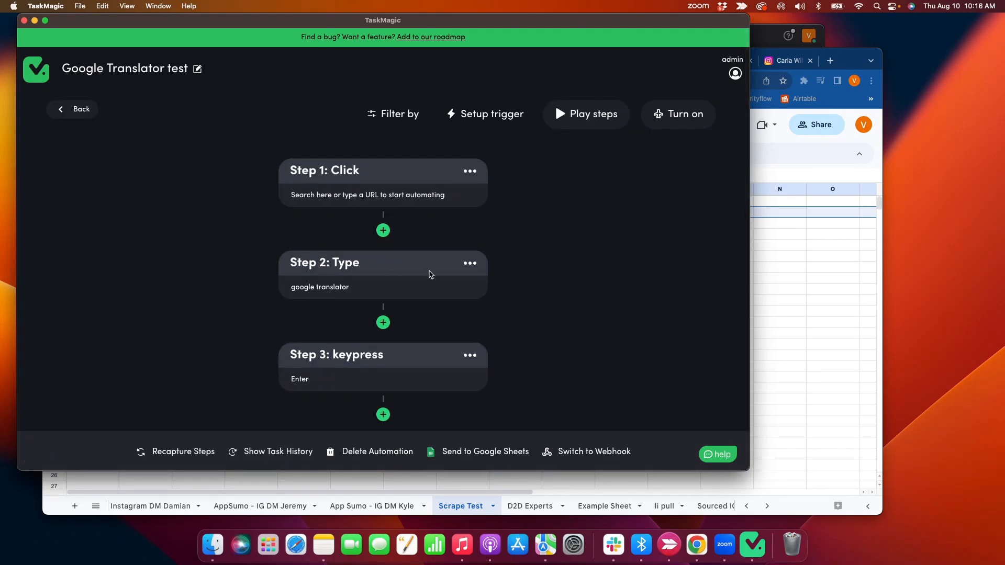
- Recapture the Google Translator test's steps and confirm overwriting the existing automation
{"action": "left_click", "coordinate": [182, 452]}
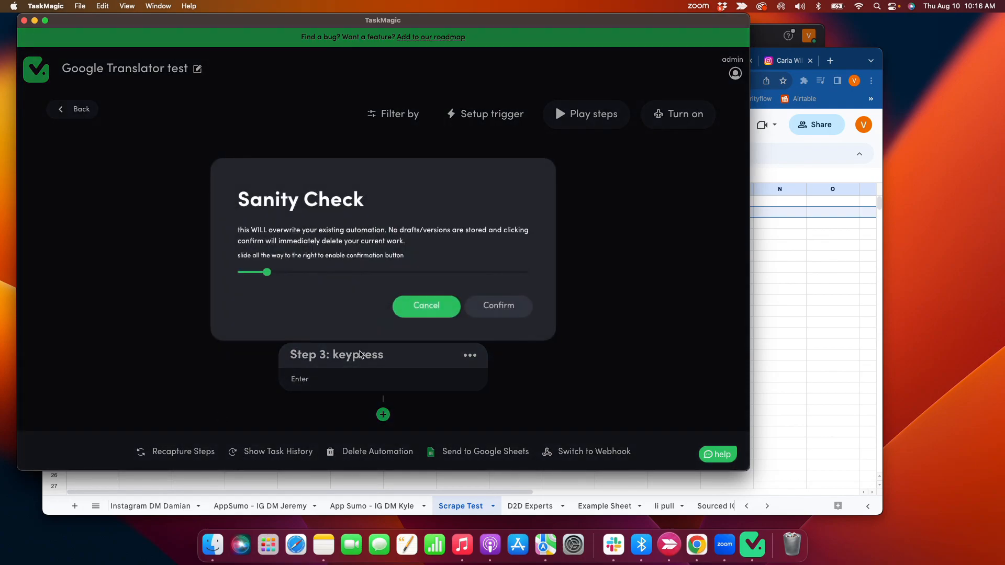
{"action": "left_click", "coordinate": [498, 305]}
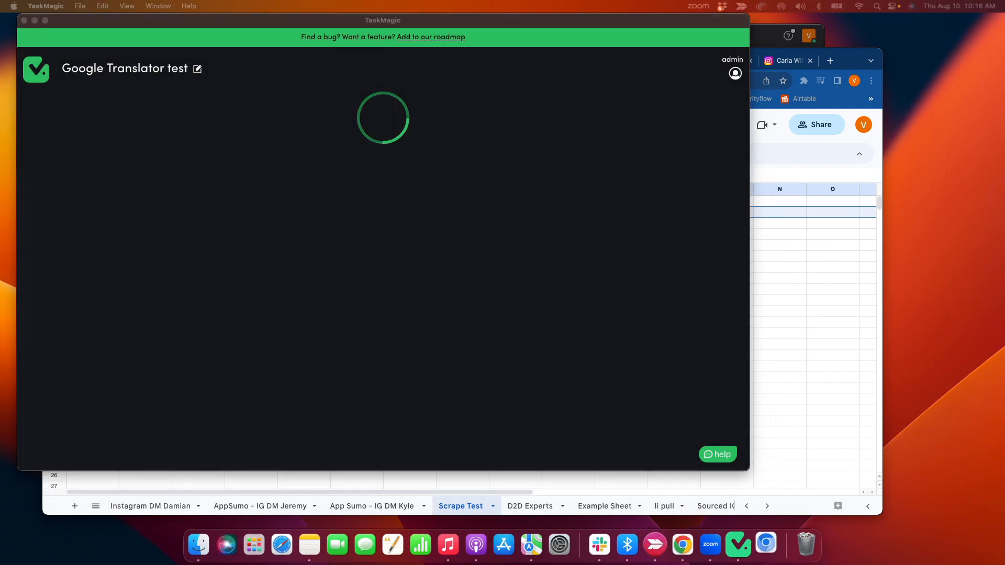
- Search for 'google translator' in the Chromium recording window's search box
{"action": "left_click", "coordinate": [766, 544]}
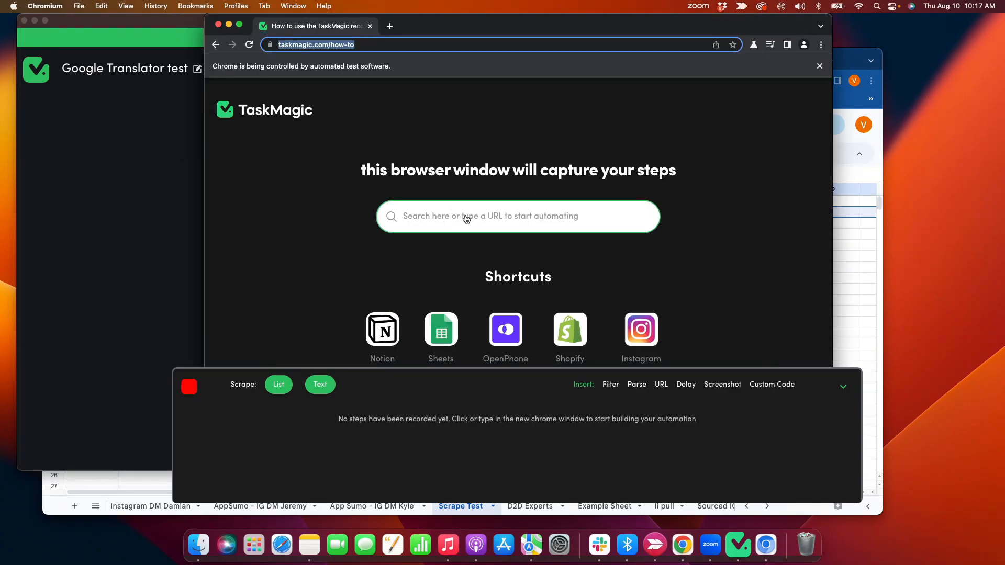
{"action": "type", "text": "gd"}
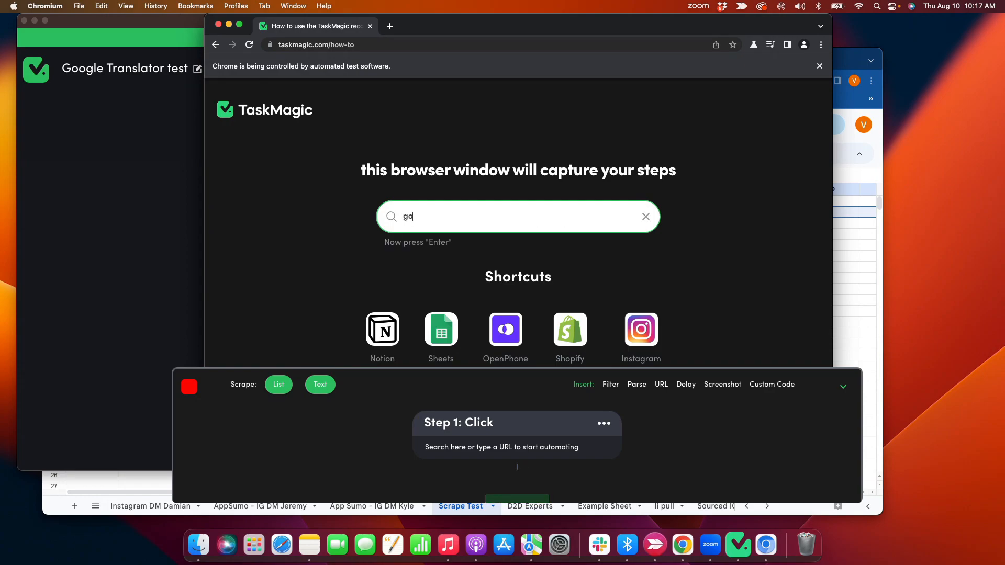
{"action": "type", "text": "google tra"}
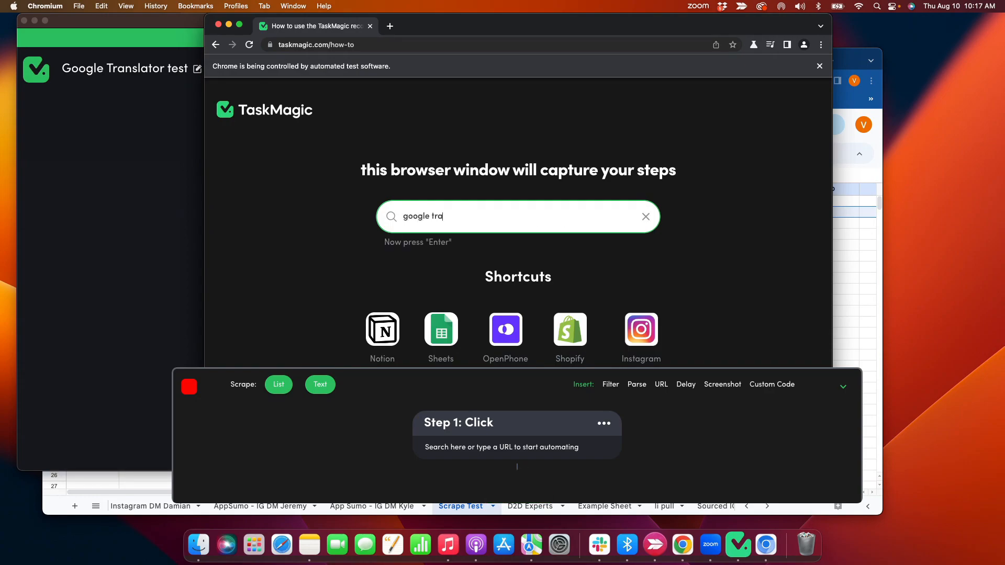
{"action": "type", "text": "nslaro"}
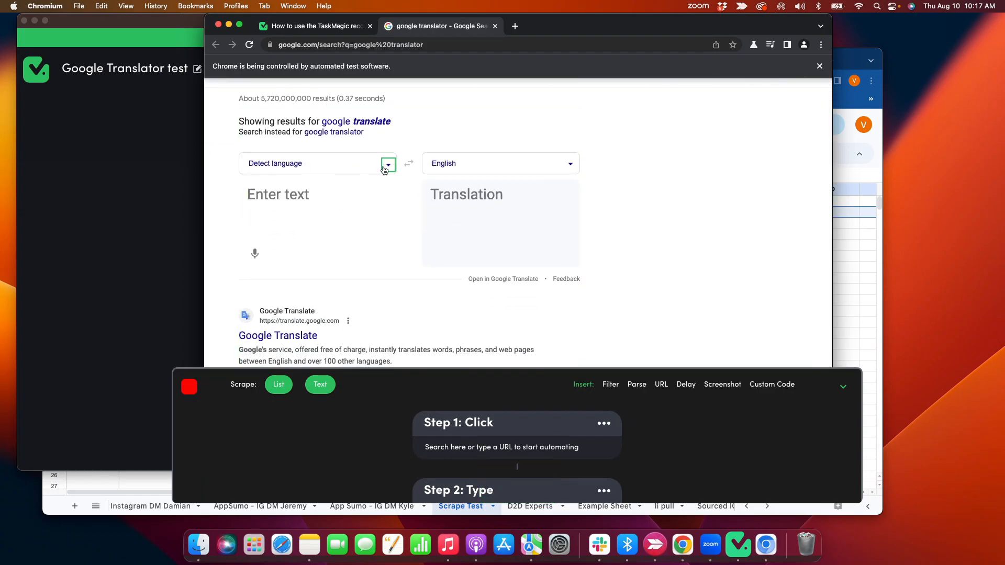
- Choose Chinese (Traditional) in the source list, then set the target language to Chinese (Traditional)
{"action": "left_click", "coordinate": [388, 163]}
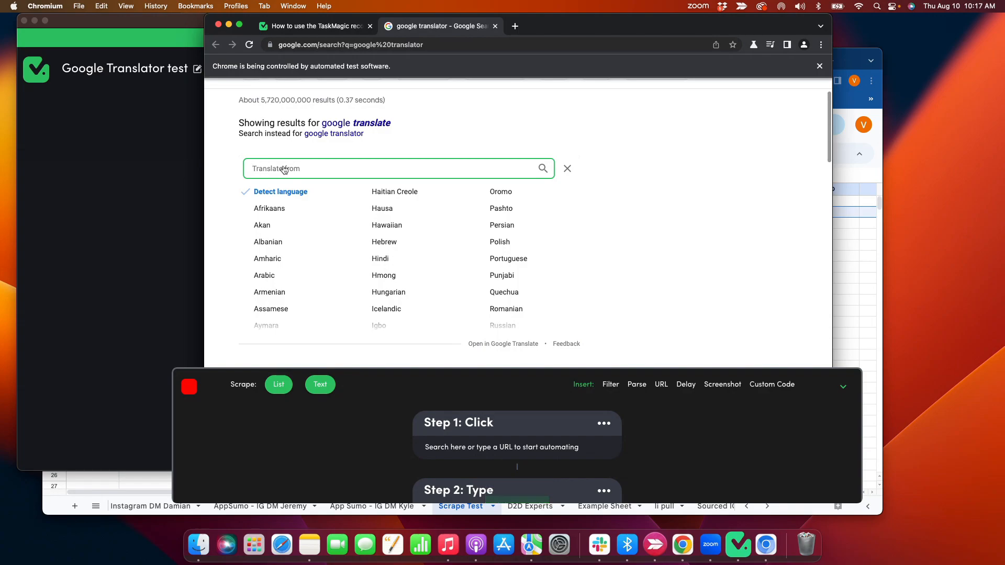
{"action": "type", "text": "chines"}
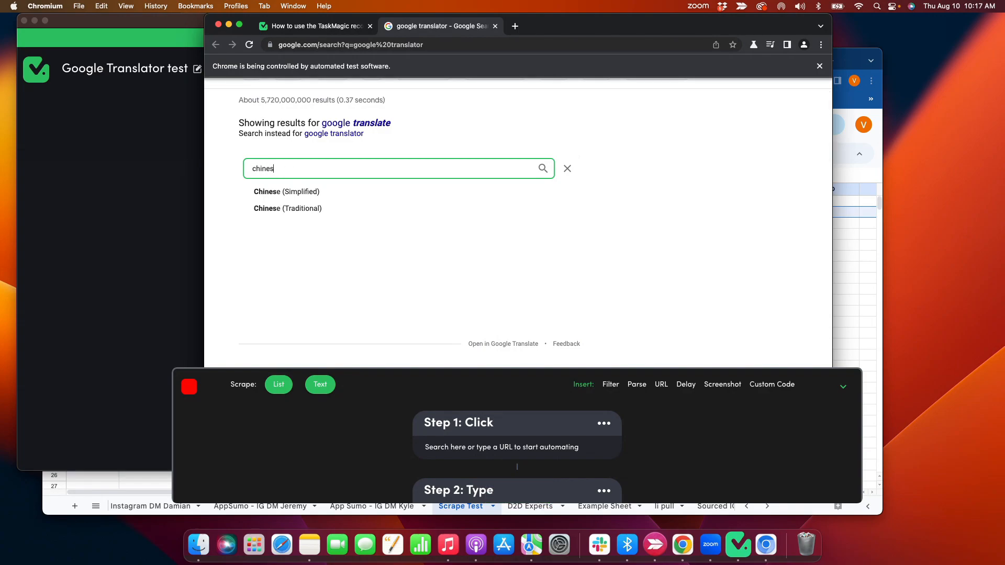
{"action": "left_click", "coordinate": [286, 209]}
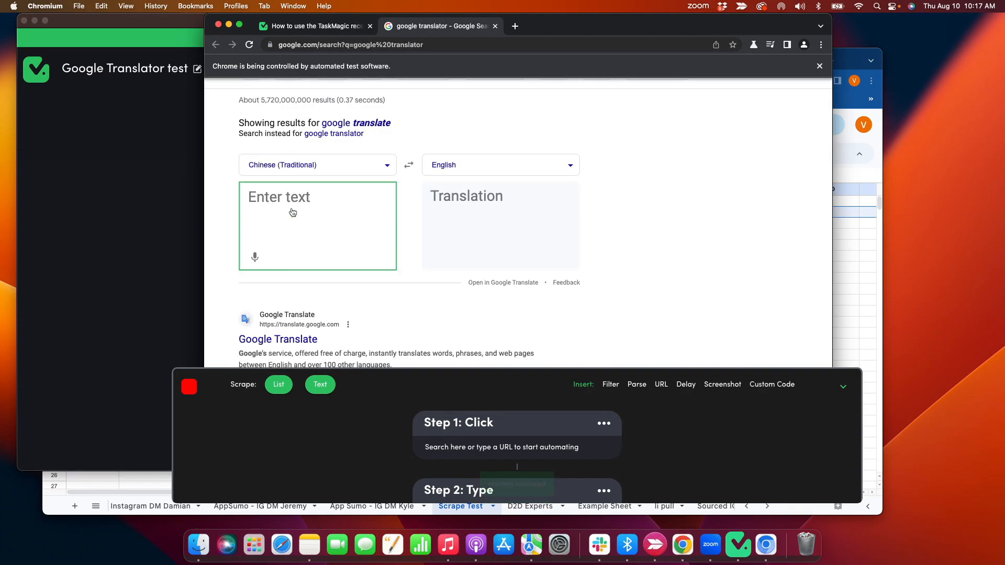
{"action": "left_click", "coordinate": [289, 205]}
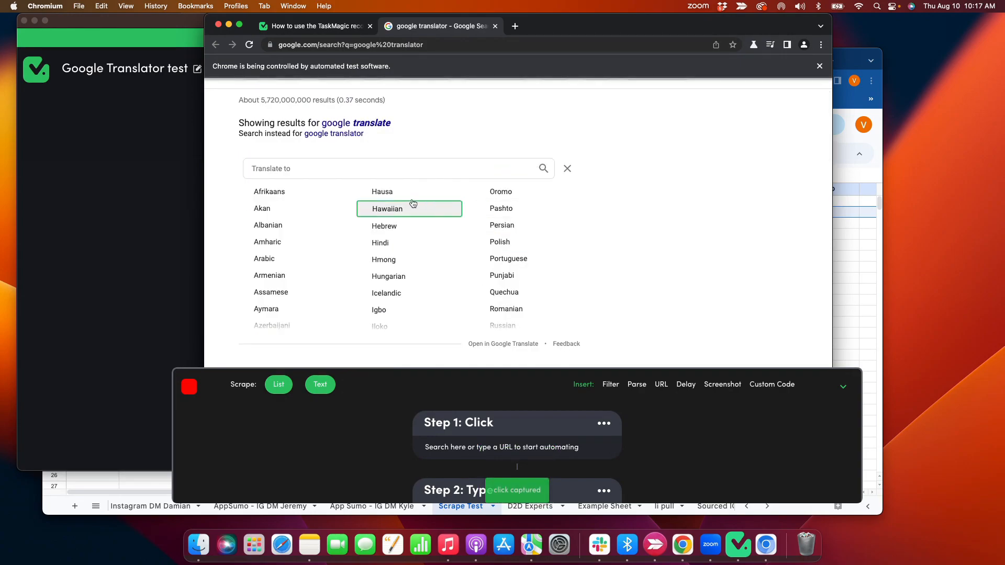
{"action": "type", "text": "chinese"}
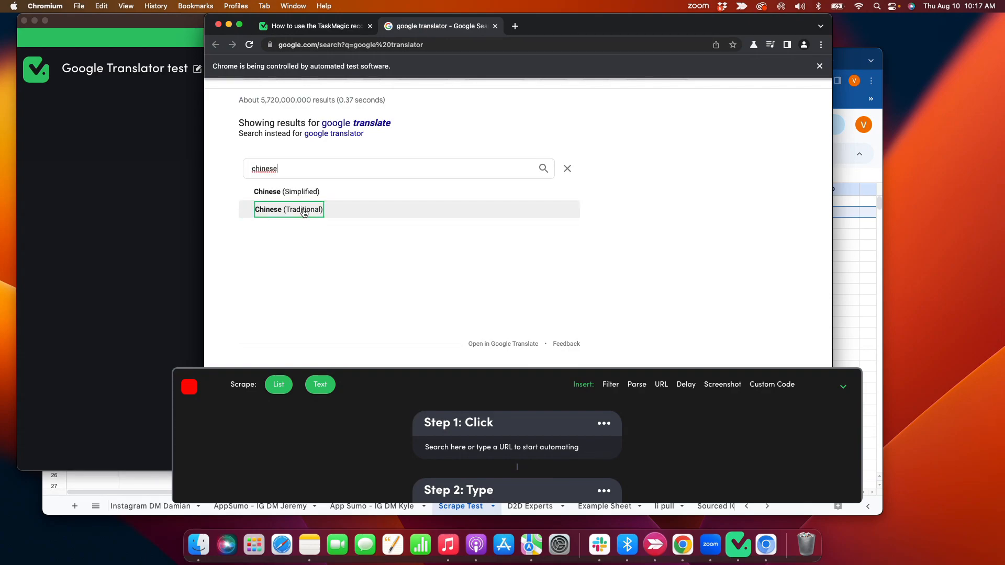
{"action": "left_click", "coordinate": [289, 209]}
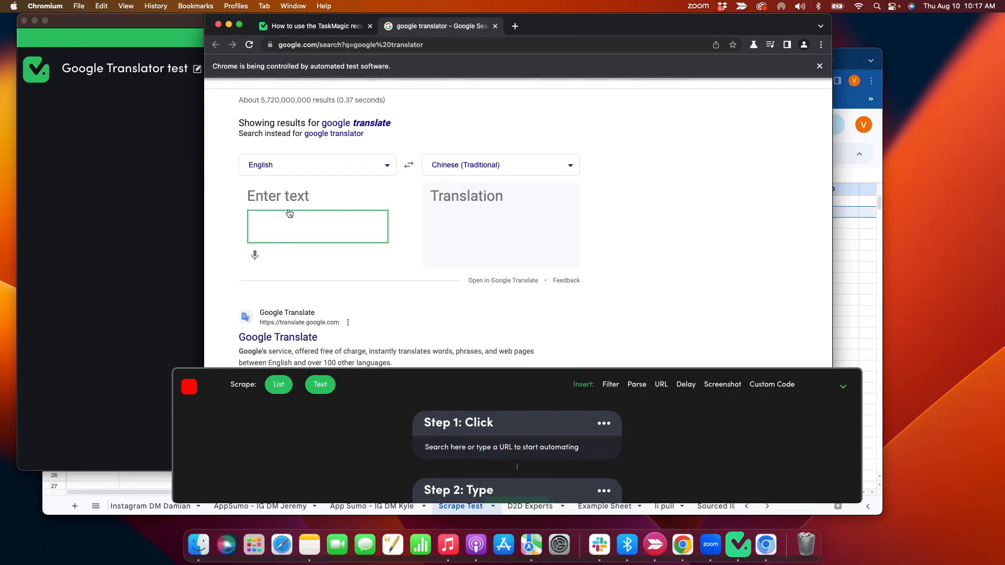
- Enter 'my dogs name is bear' so the widget renders 我的狗的名字是熊
{"action": "type", "text": "m"}
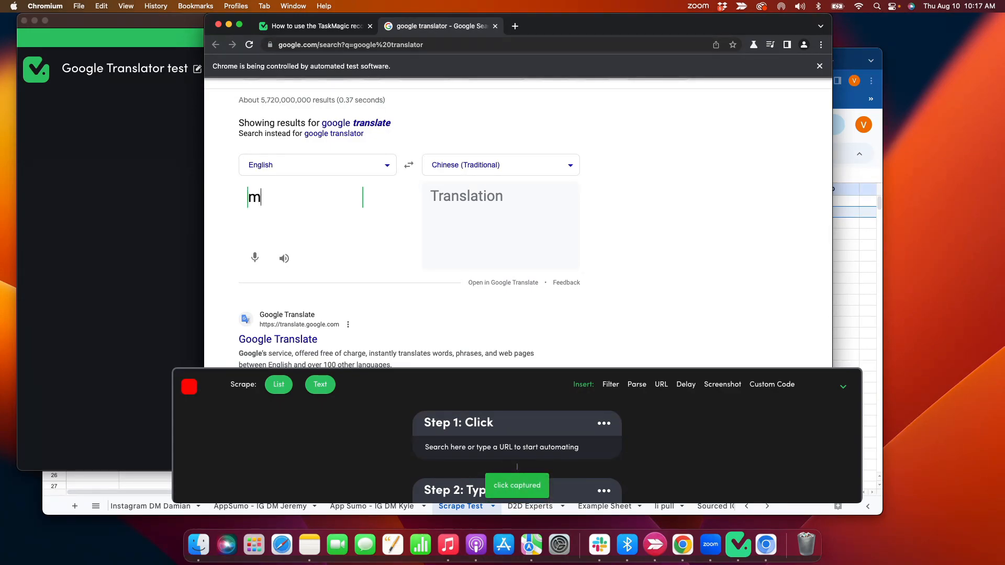
{"action": "type", "text": "y dogs name is"}
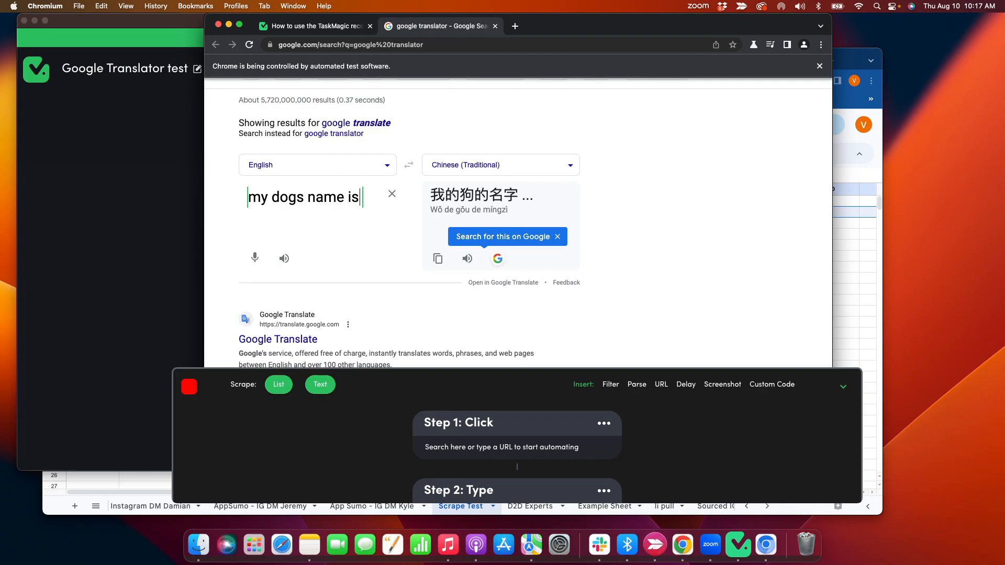
{"action": "type", "text": "bear"}
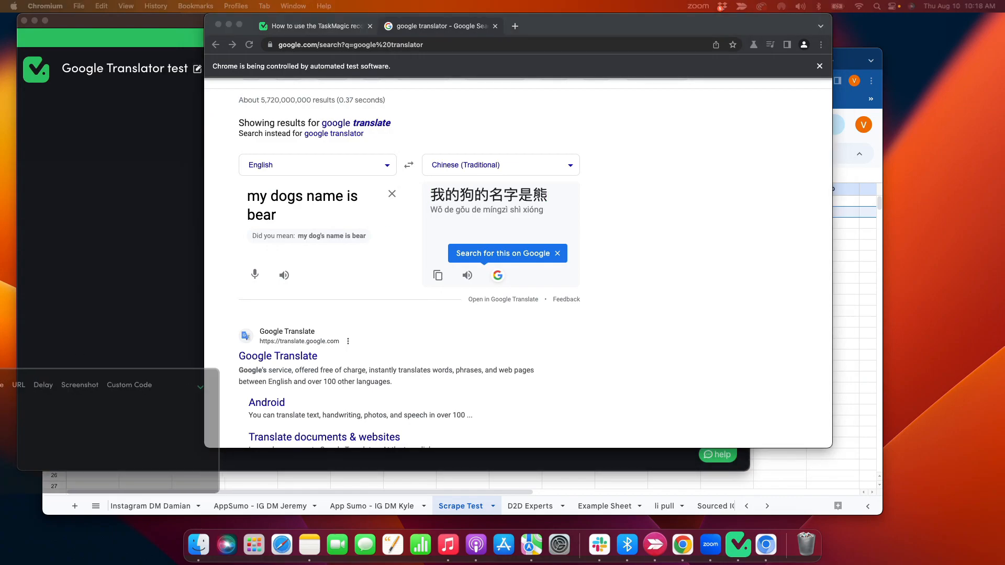
- Stop the recording so TaskMagic saves the captured steps
{"action": "left_click", "coordinate": [838, 382]}
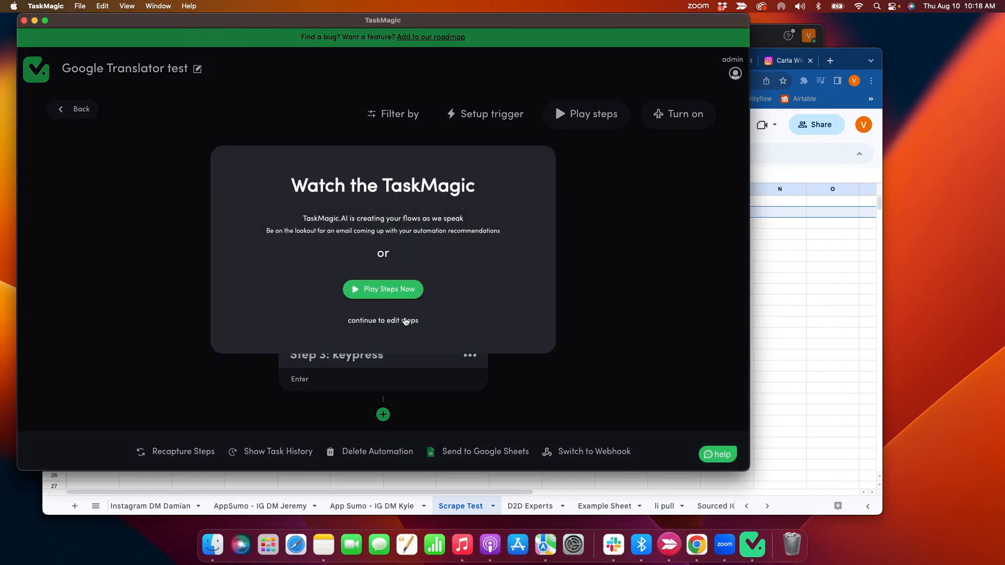
- Play the recorded steps now and bring the TaskMagic window back to front
{"action": "left_click", "coordinate": [383, 320]}
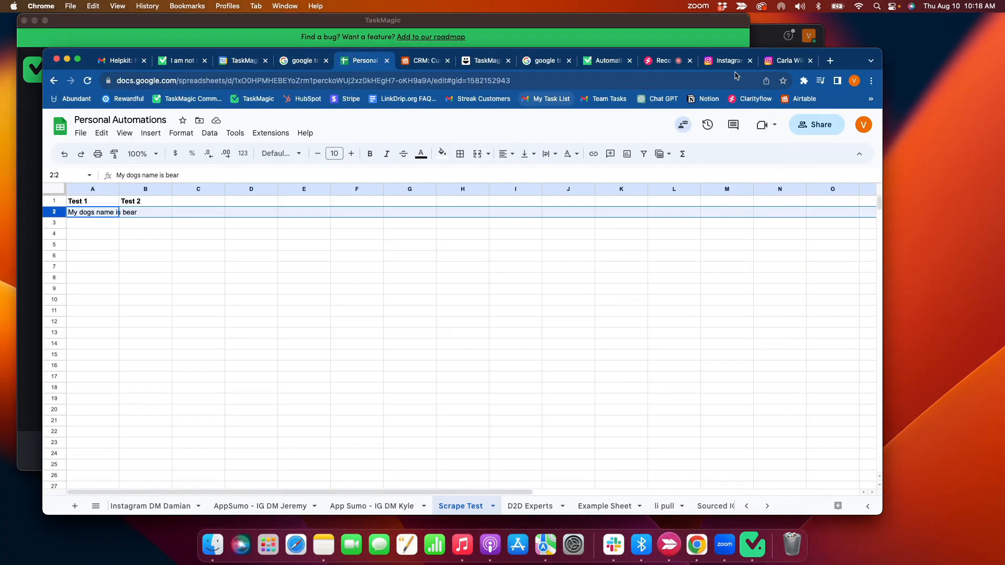
{"action": "left_click", "coordinate": [664, 61]}
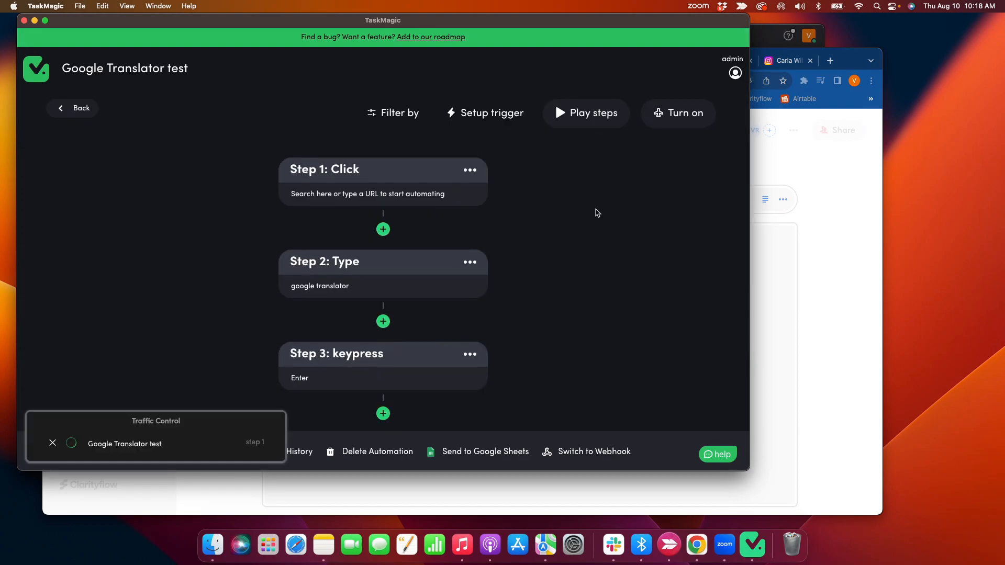
- Let the replay search 'google translator' and translate 'my dogs name is bear' again
{"action": "left_click", "coordinate": [585, 113]}
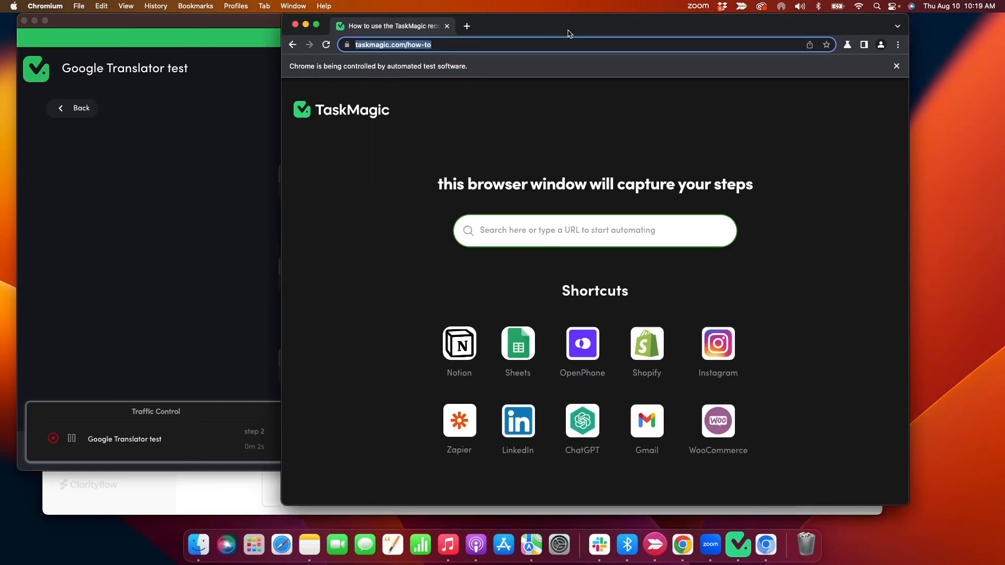
{"action": "type", "text": "google translator"}
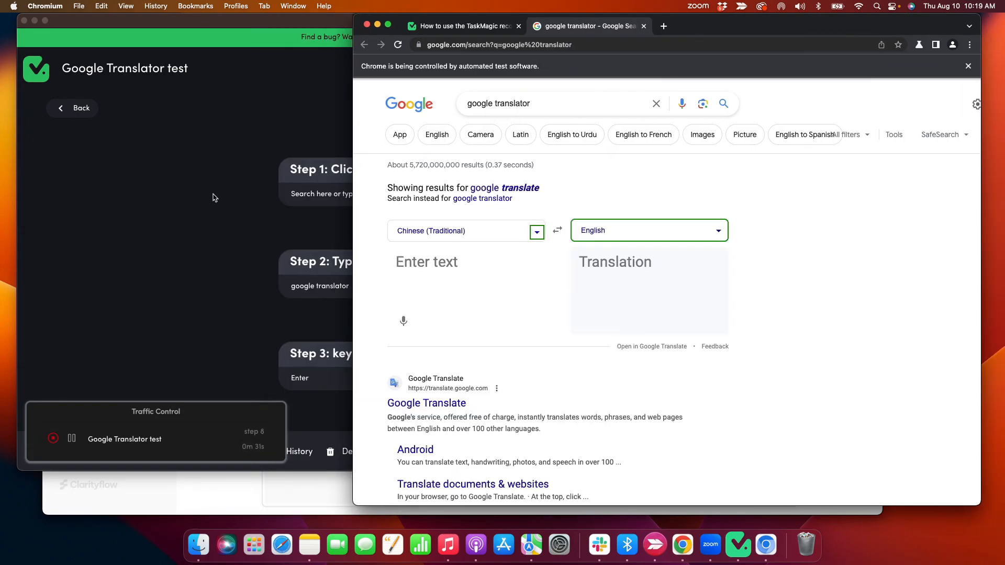
{"action": "left_click", "coordinate": [557, 230]}
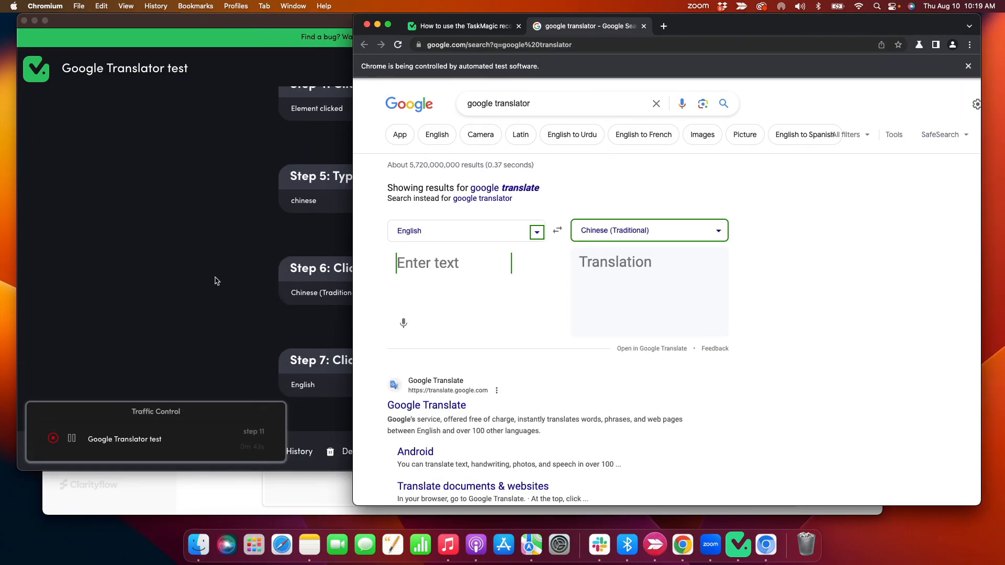
{"action": "type", "text": "my dogs name is bear"}
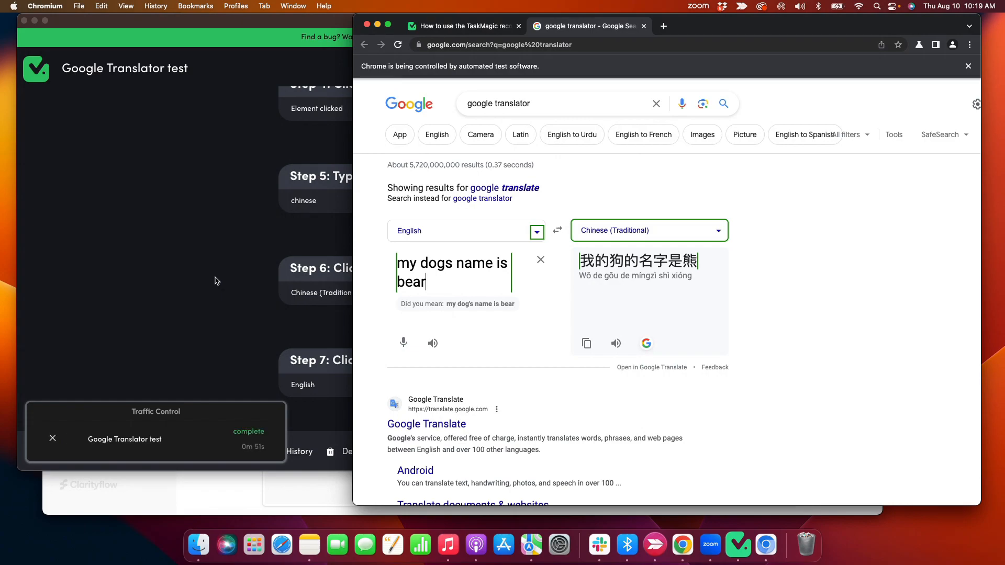